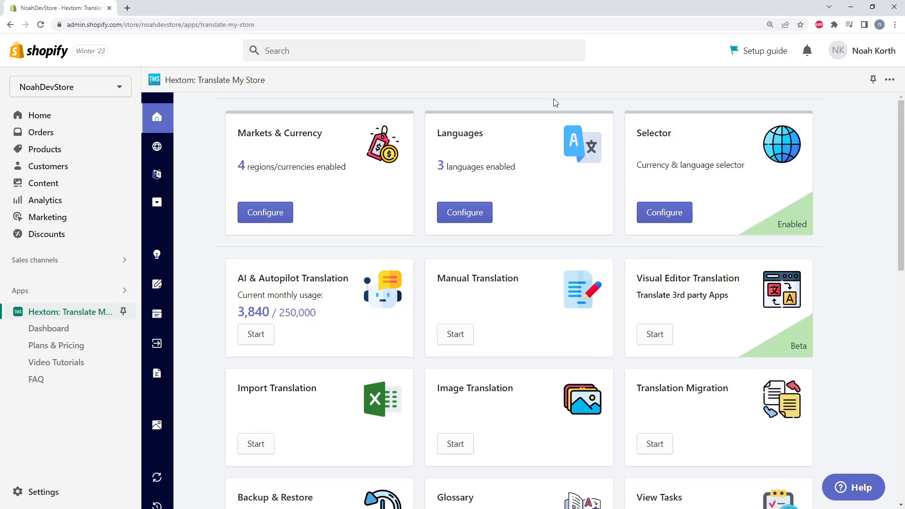
mouse_move(215, 79)
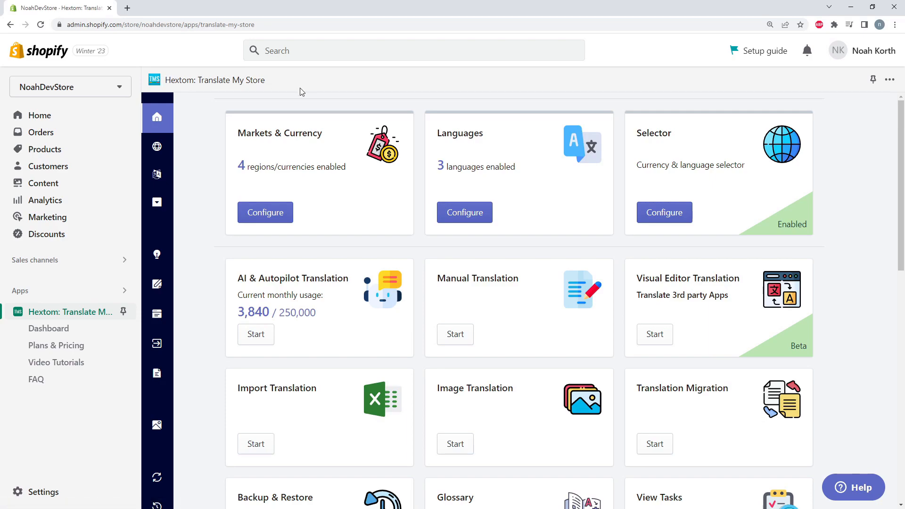
mouse_move(367, 124)
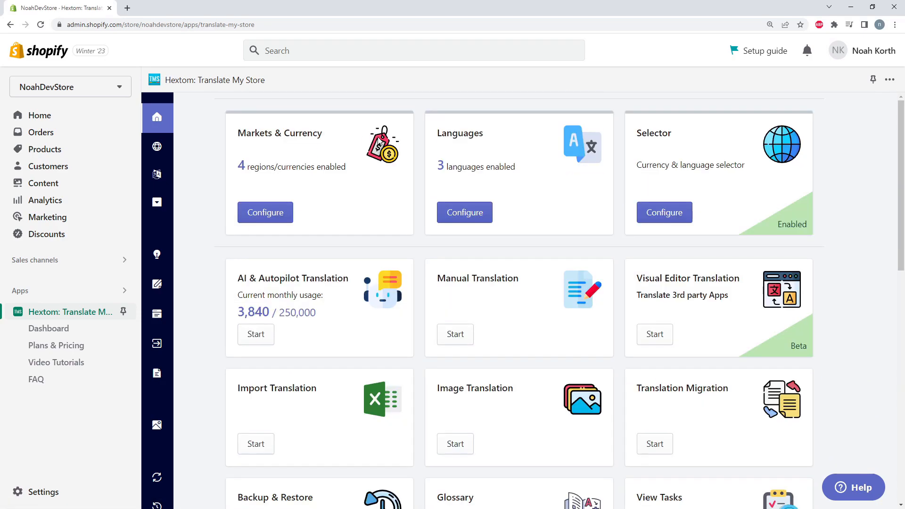
mouse_move(523, 323)
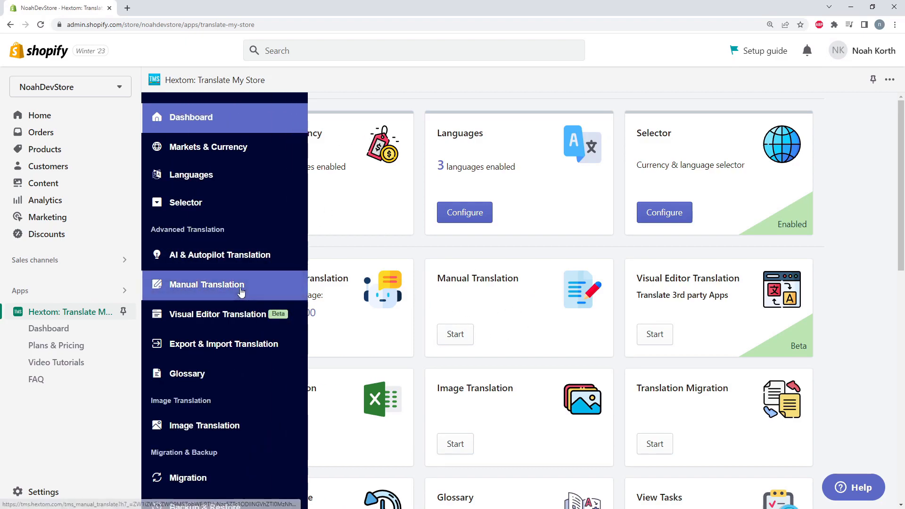
Choose German as the target language on the Manual Translation page and review the content categories.
left_click(206, 284)
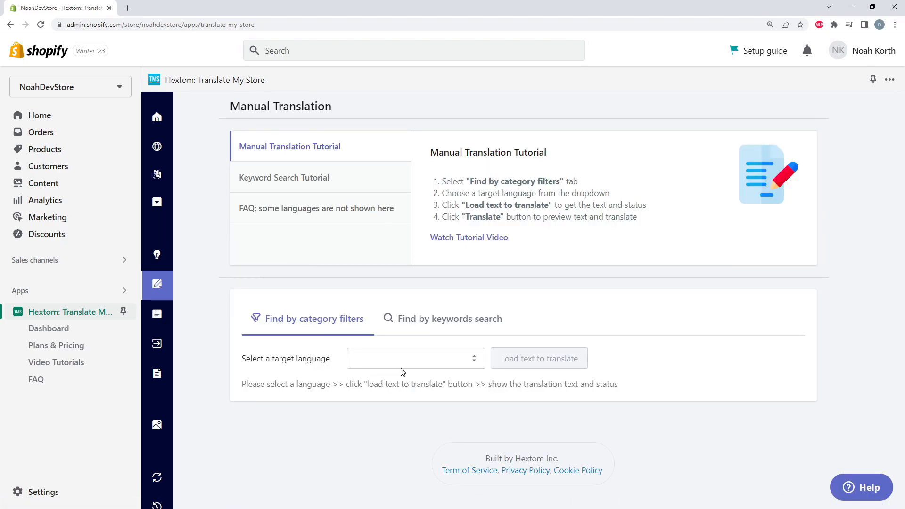
left_click(415, 359)
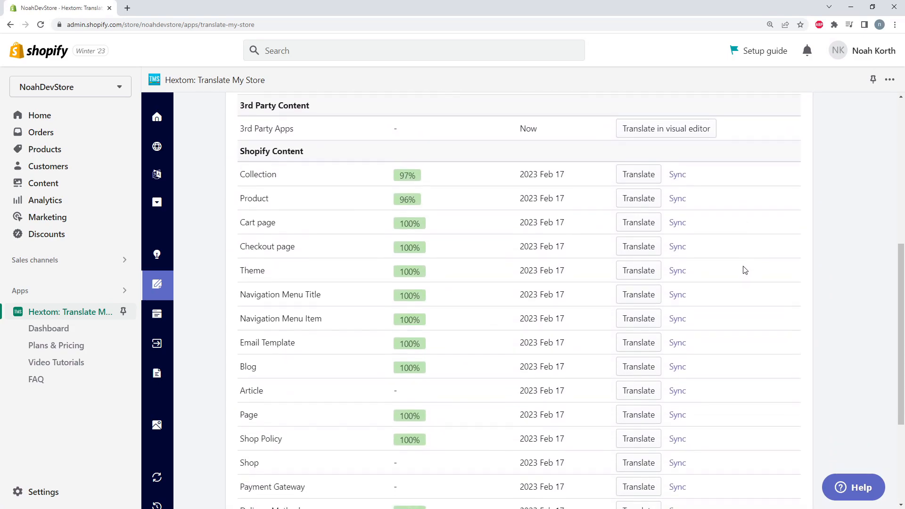
mouse_move(638, 223)
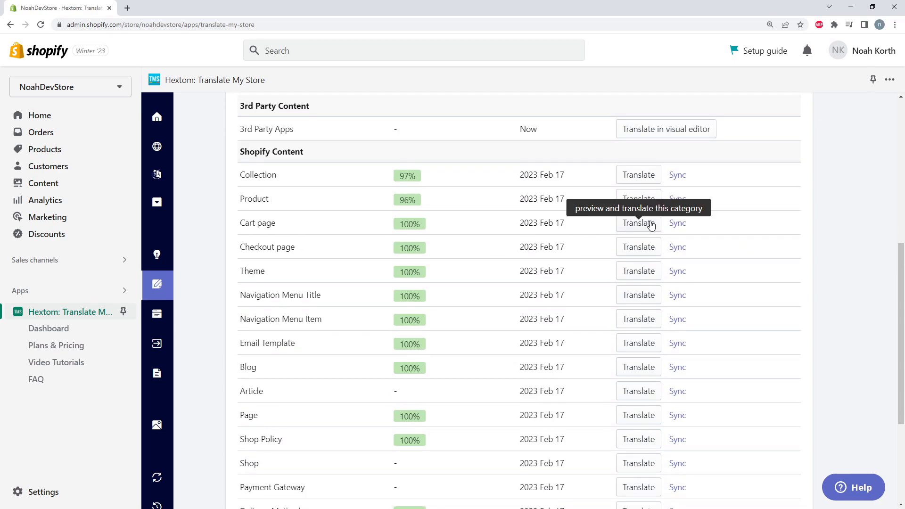
scroll("down", 3)
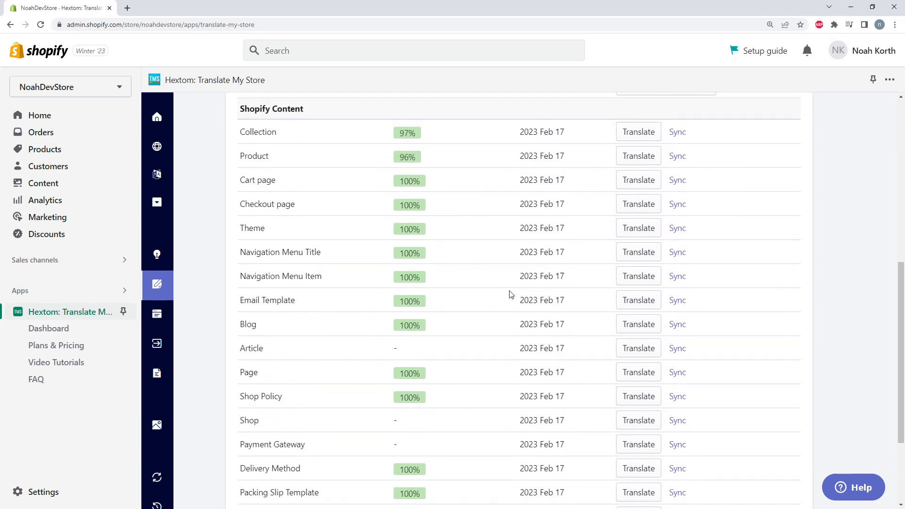
scroll("up", 3)
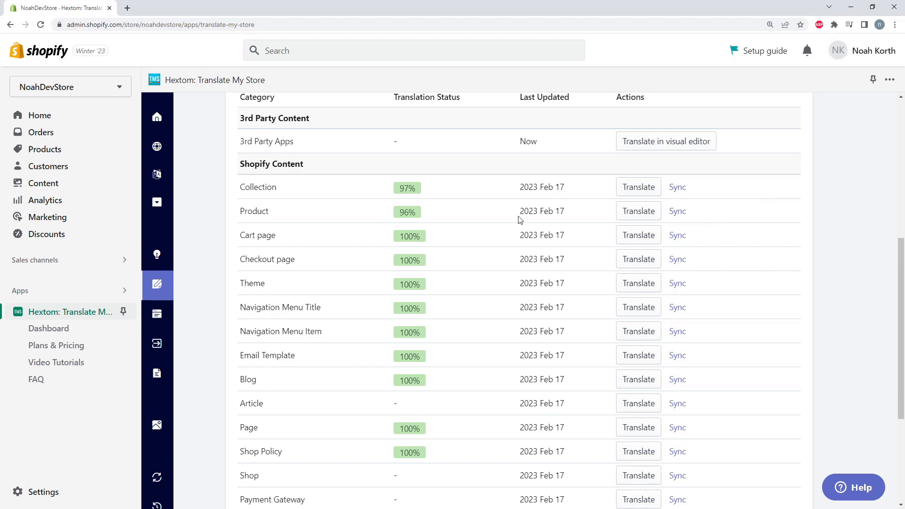
mouse_move(477, 267)
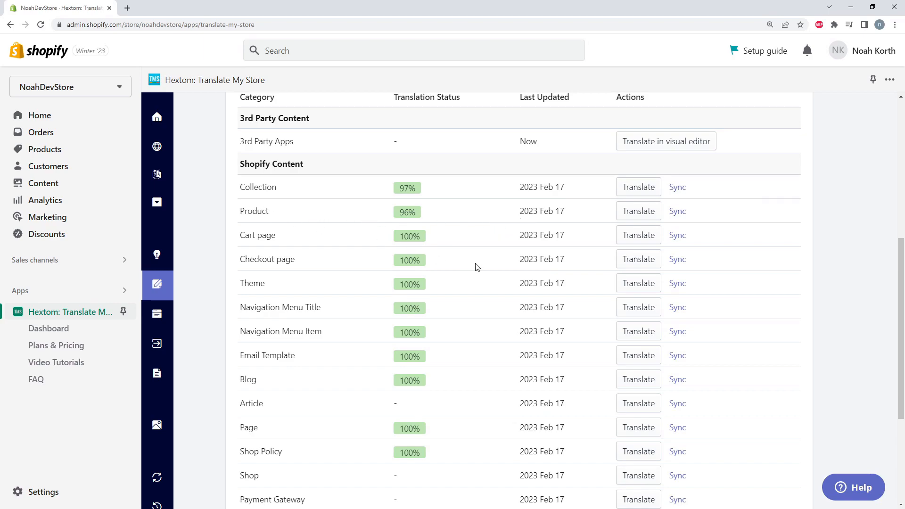
mouse_move(677, 214)
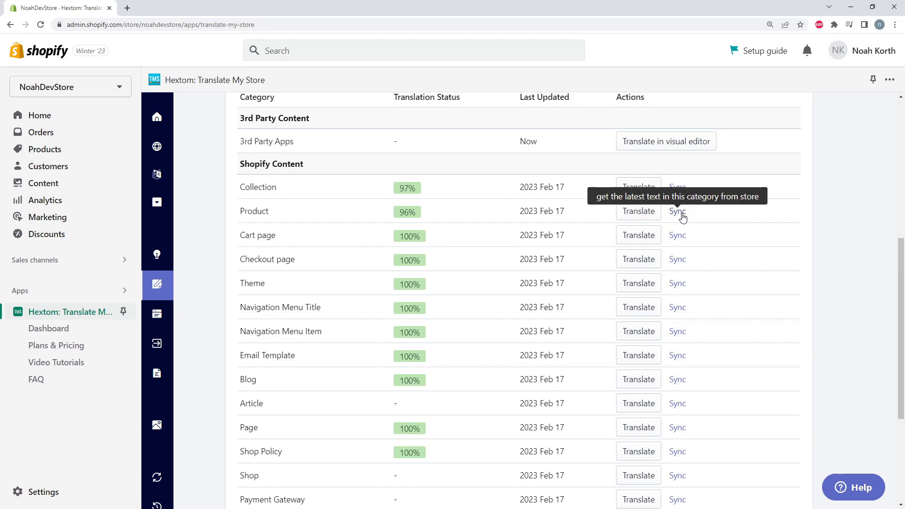
mouse_move(250, 206)
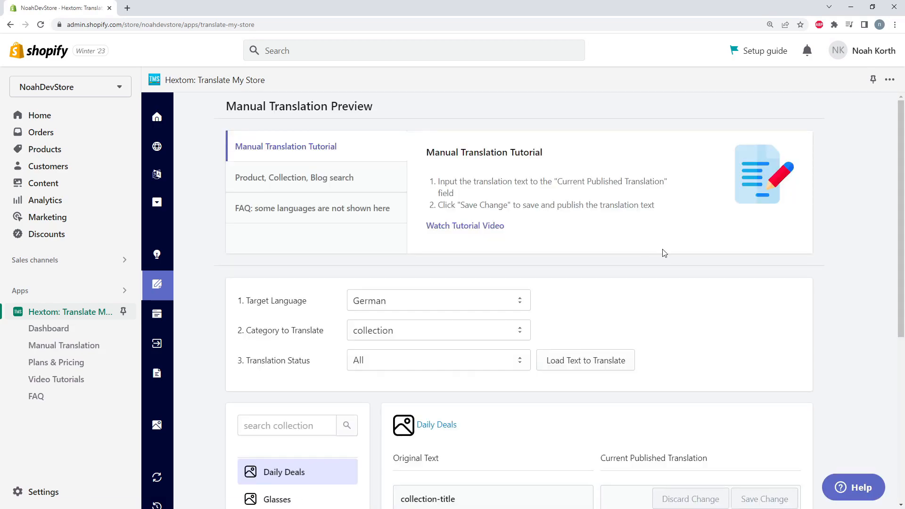
Filter the collection texts to Not Translated and load them for German.
scroll("down", 3)
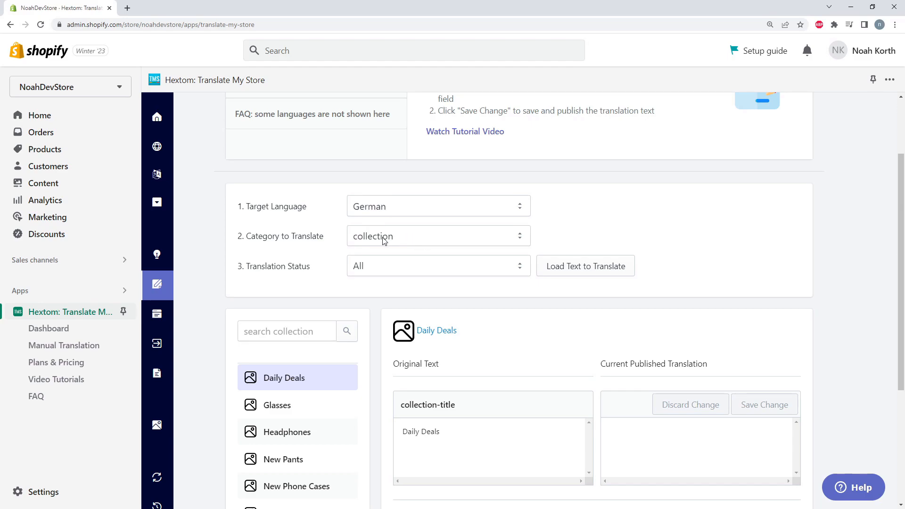
mouse_move(289, 277)
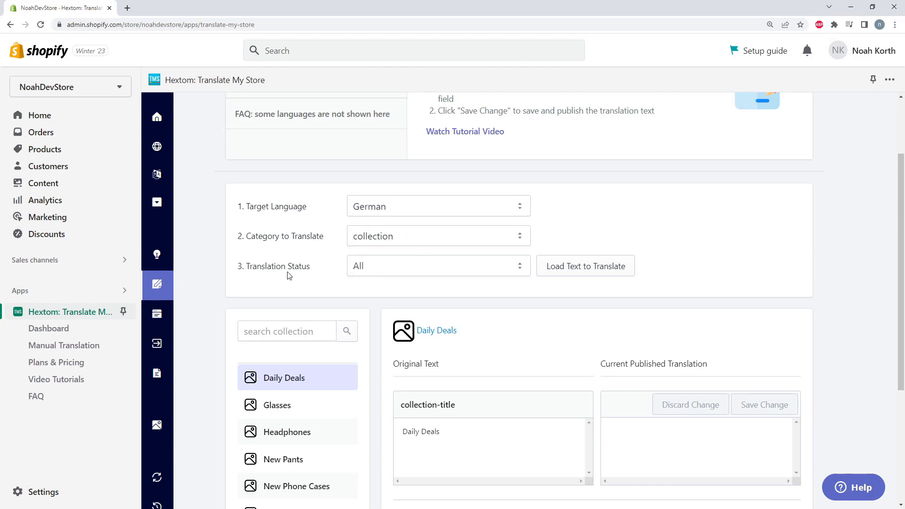
scroll("down", 3)
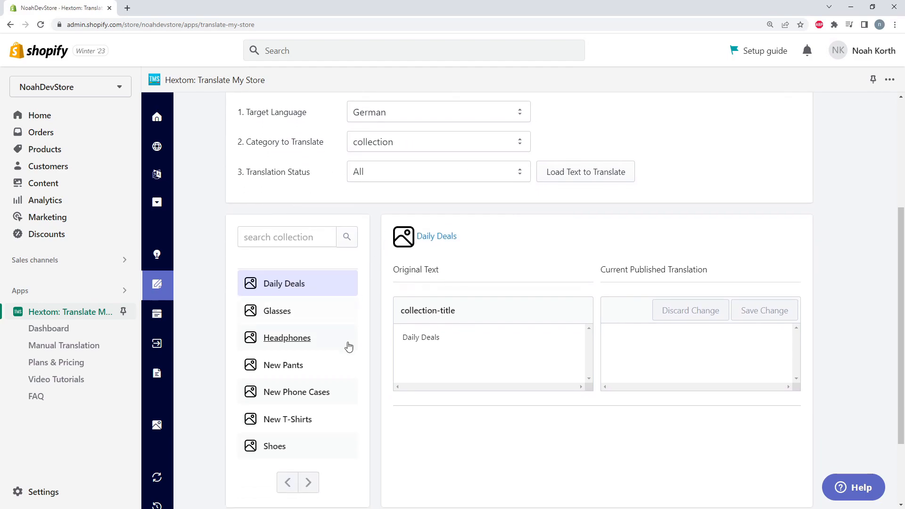
mouse_move(459, 254)
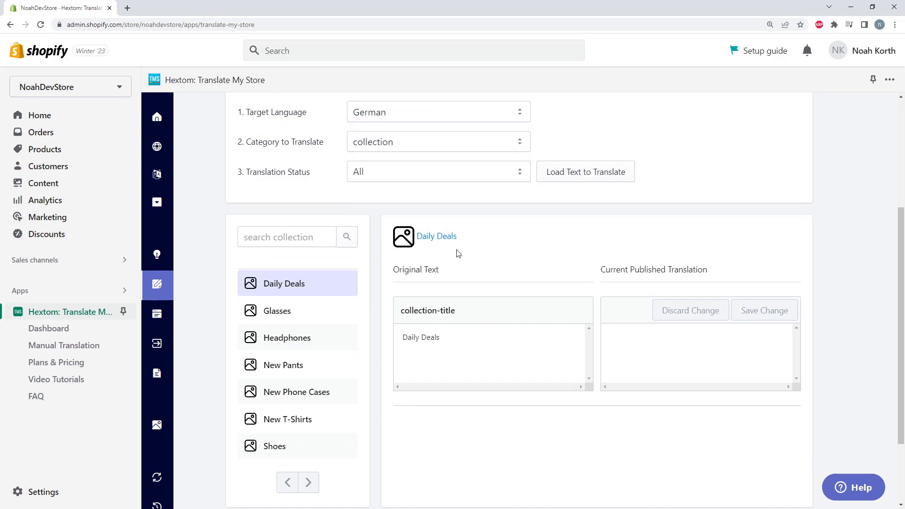
left_click(437, 172)
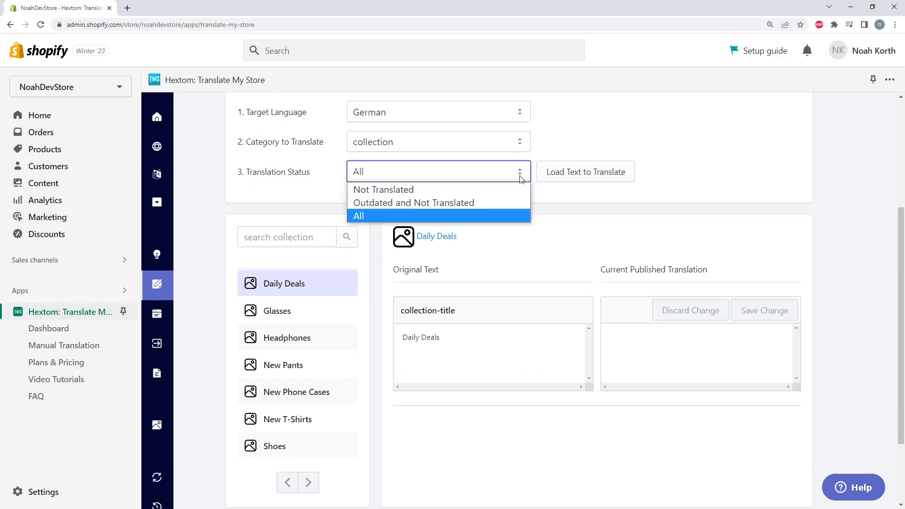
mouse_move(383, 190)
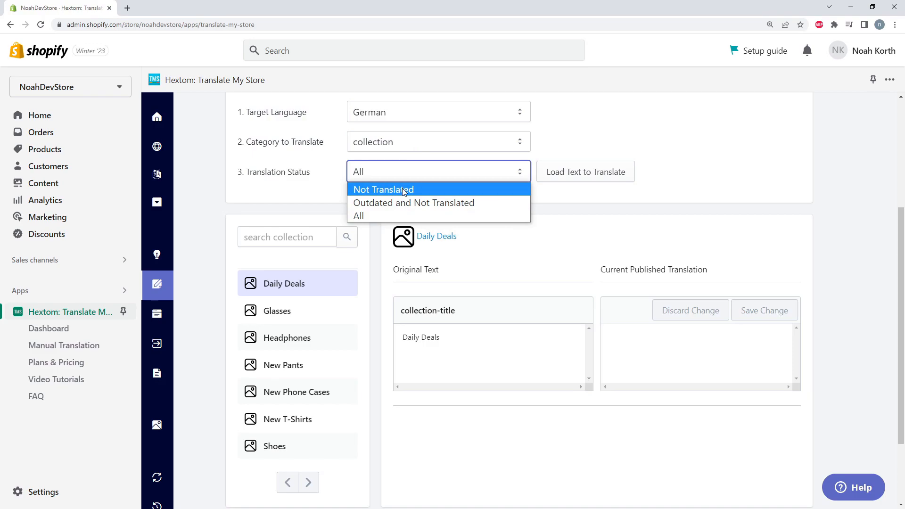
left_click(384, 190)
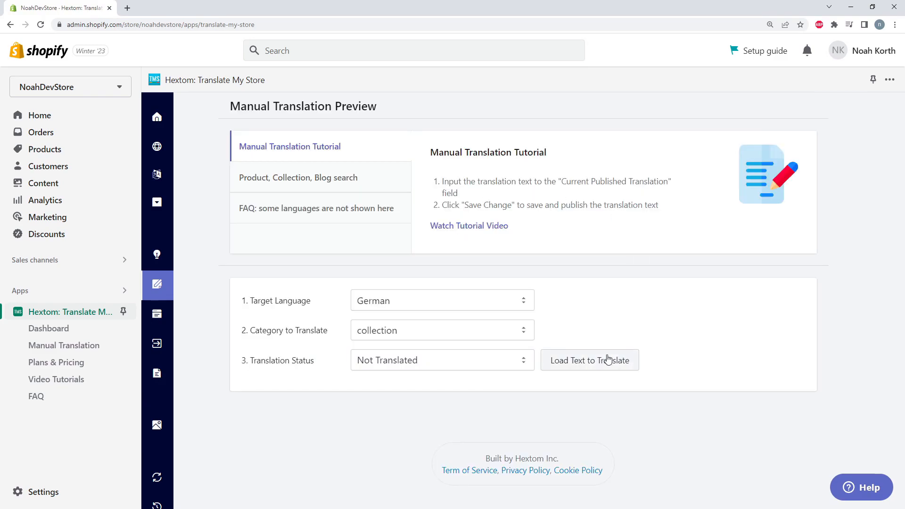
left_click(588, 359)
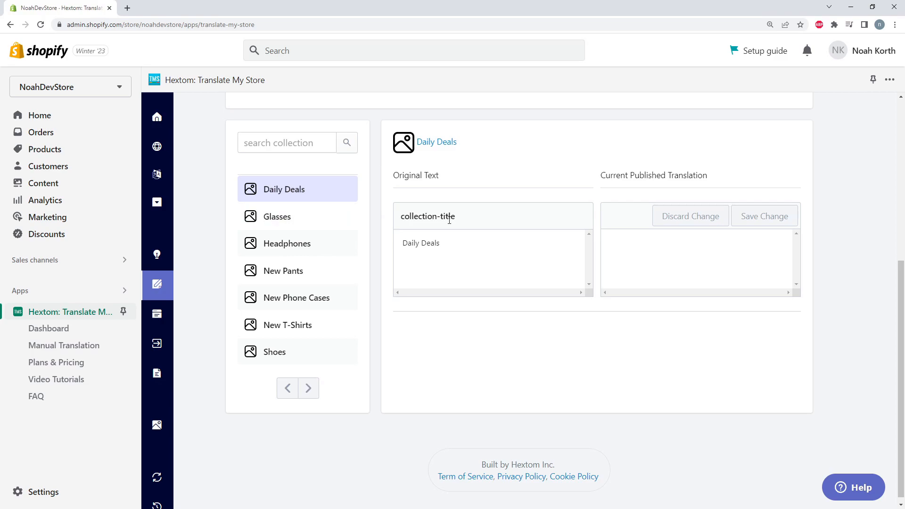
Review the Headphones and New Pants collections' German title, description and meta translations.
left_click(287, 243)
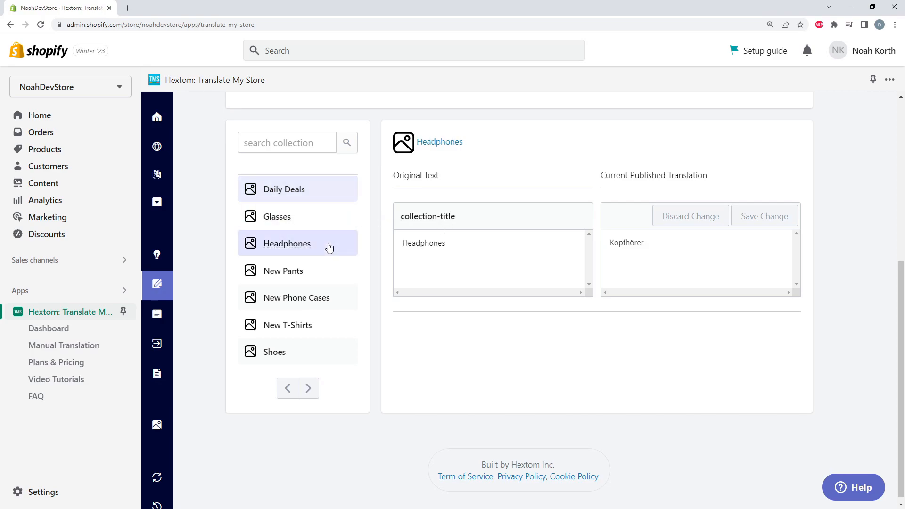
left_click(284, 270)
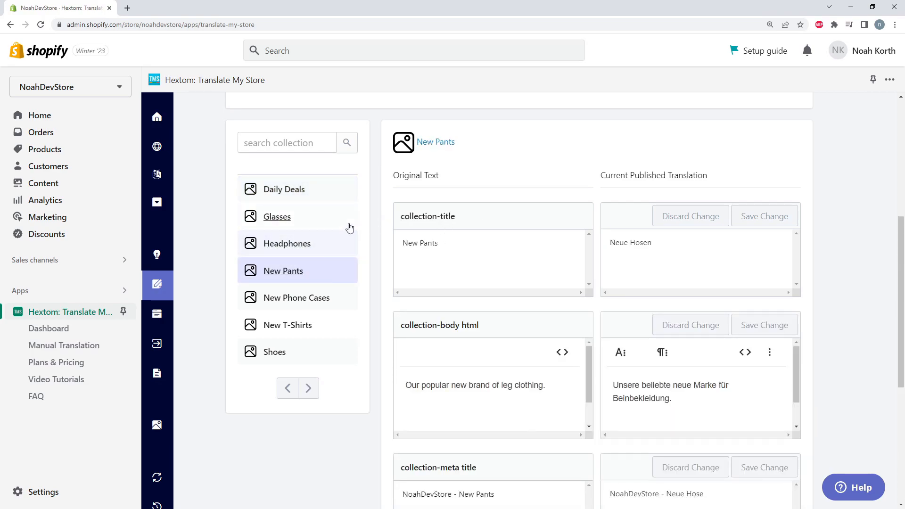
scroll("down", 3)
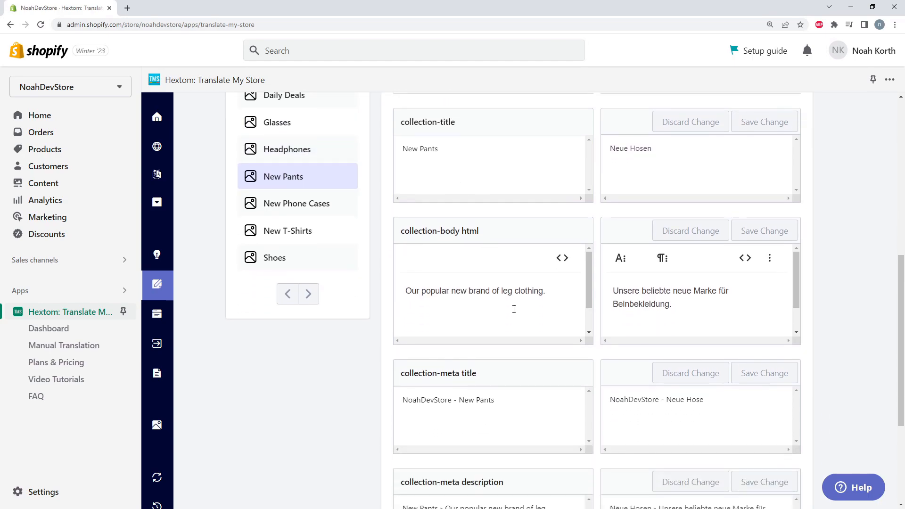
scroll("down", 3)
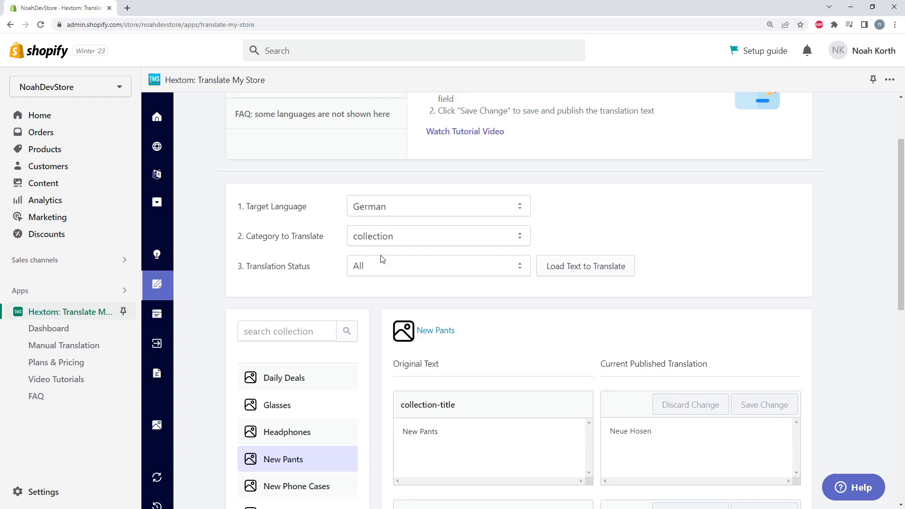
Search collections for 'Glass', then load the online store theme customer texts and cart page texts.
left_click(287, 331)
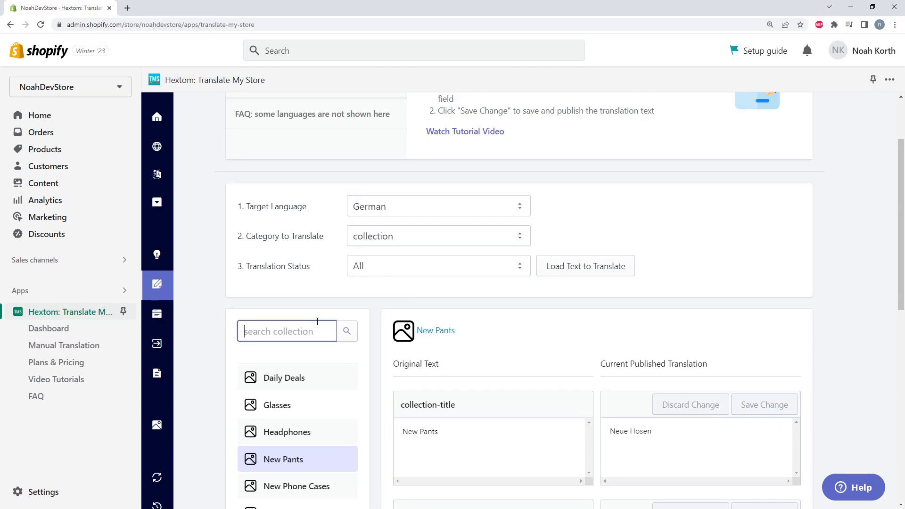
type("Glass")
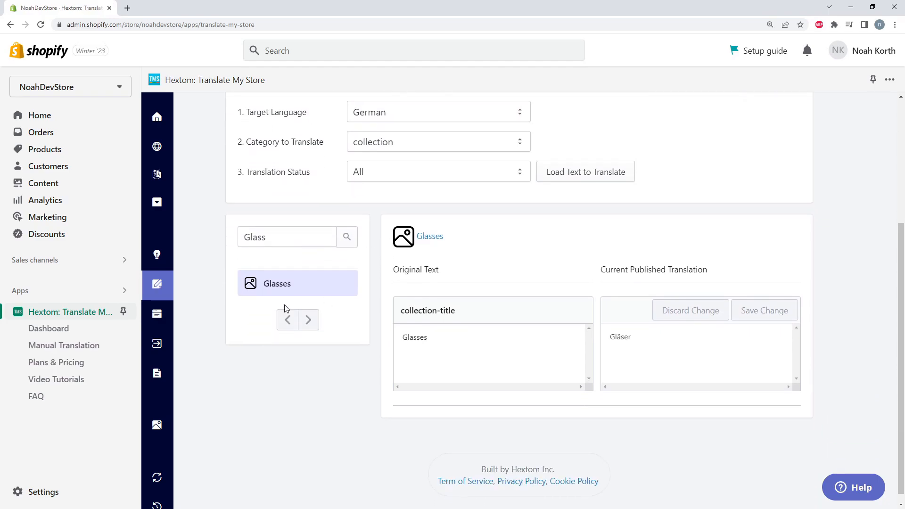
left_click(438, 142)
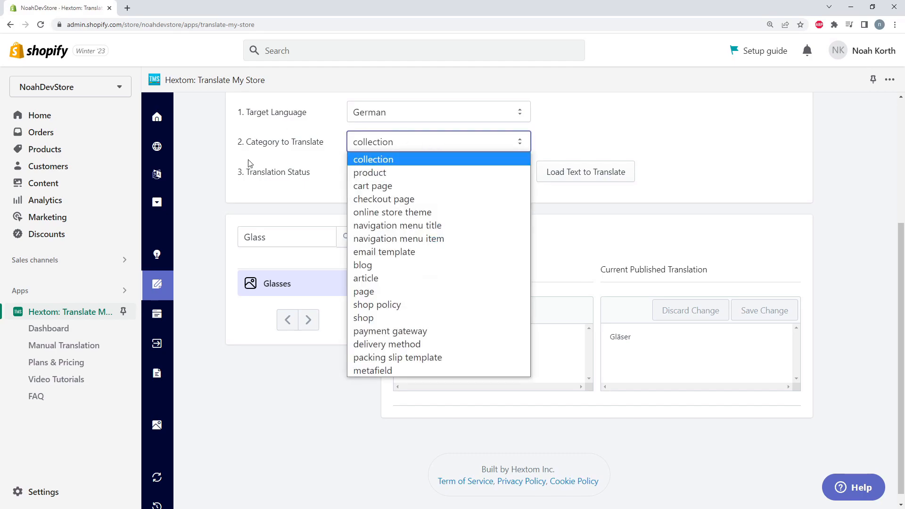
mouse_move(397, 225)
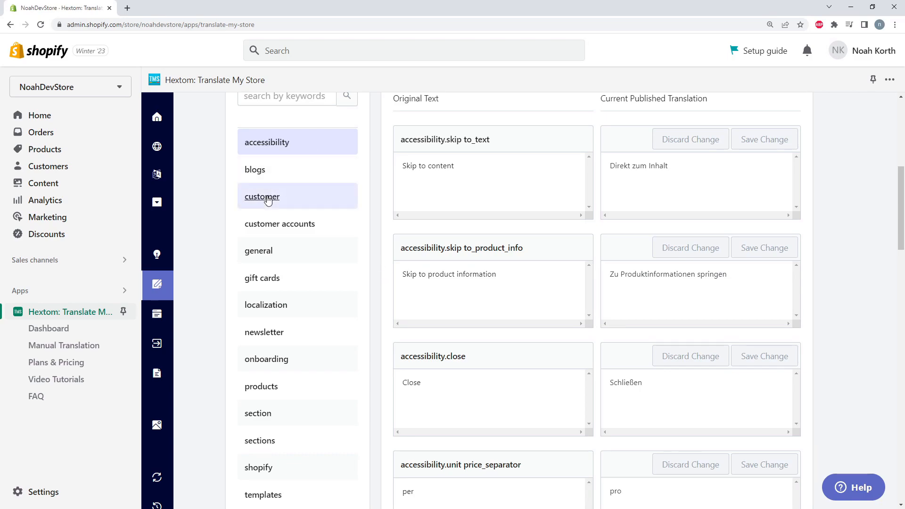
left_click(263, 196)
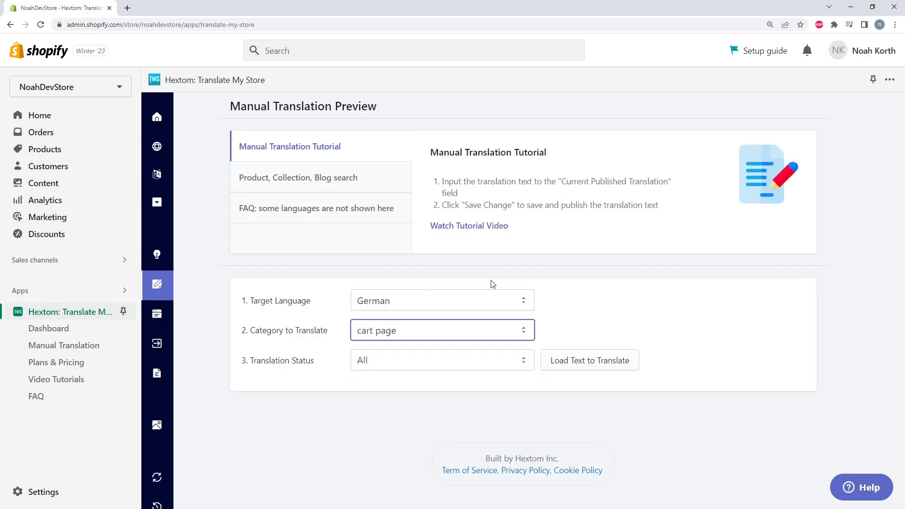
left_click(589, 359)
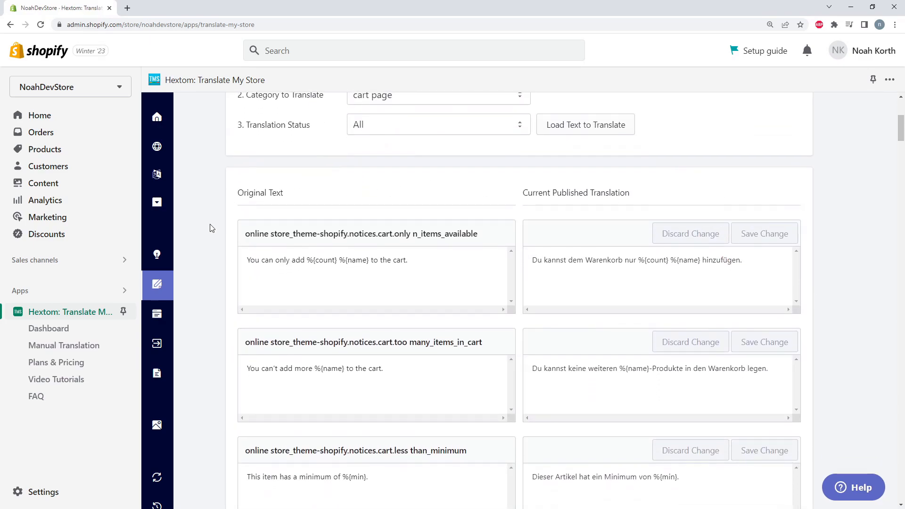
mouse_move(576, 327)
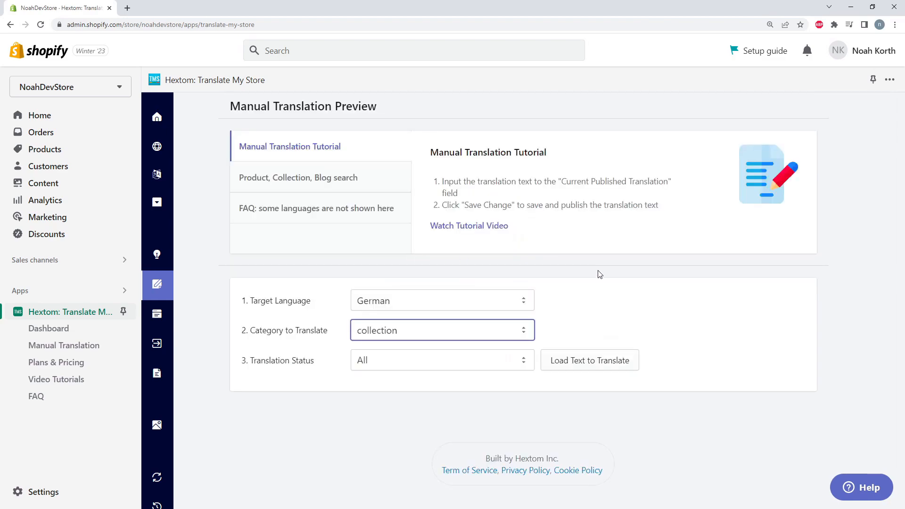
Reload the German collection texts showing Daily Deals with an empty title translation.
left_click(590, 360)
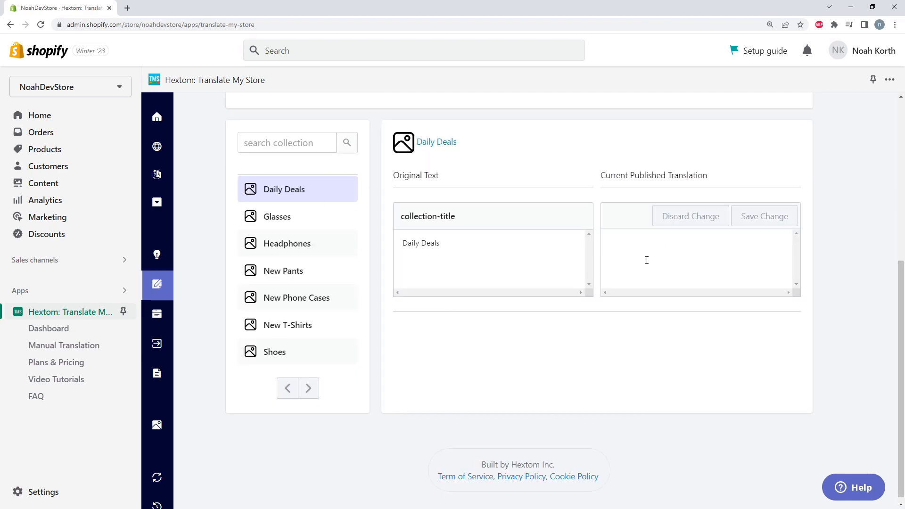
mouse_move(94, 277)
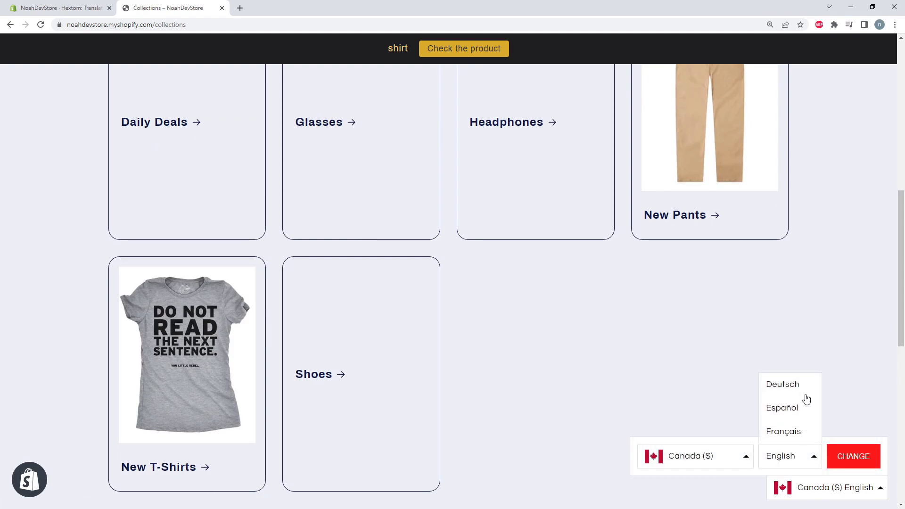
Switch the storefront to Deutsch, then save 'Tägliche Angebote' as the Daily Deals German title.
left_click(783, 384)
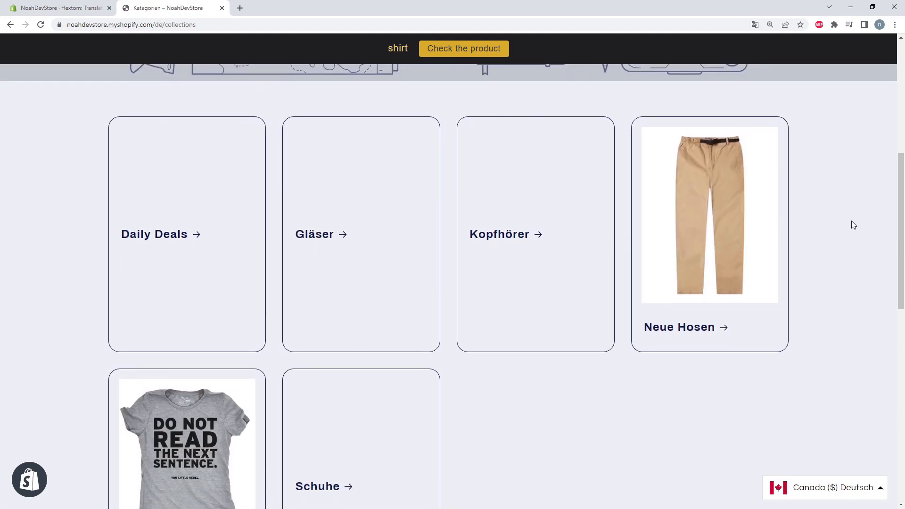
scroll("down", 3)
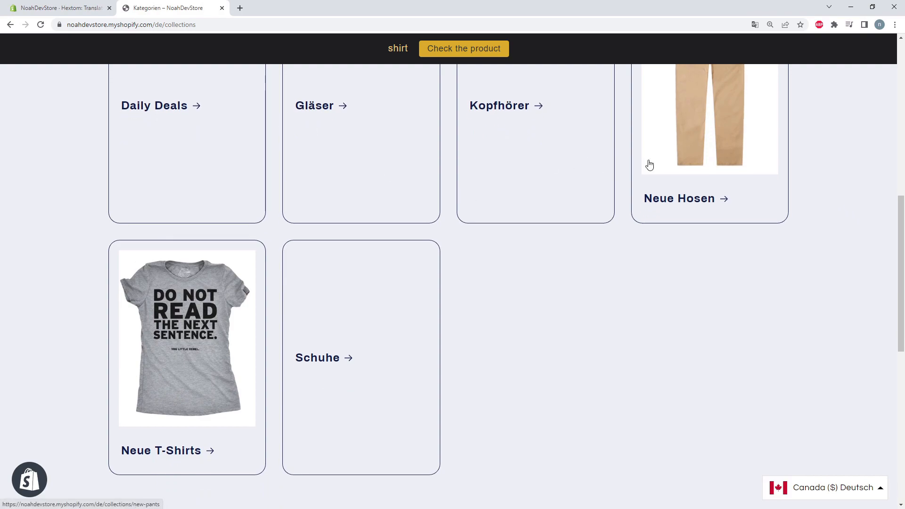
mouse_move(846, 179)
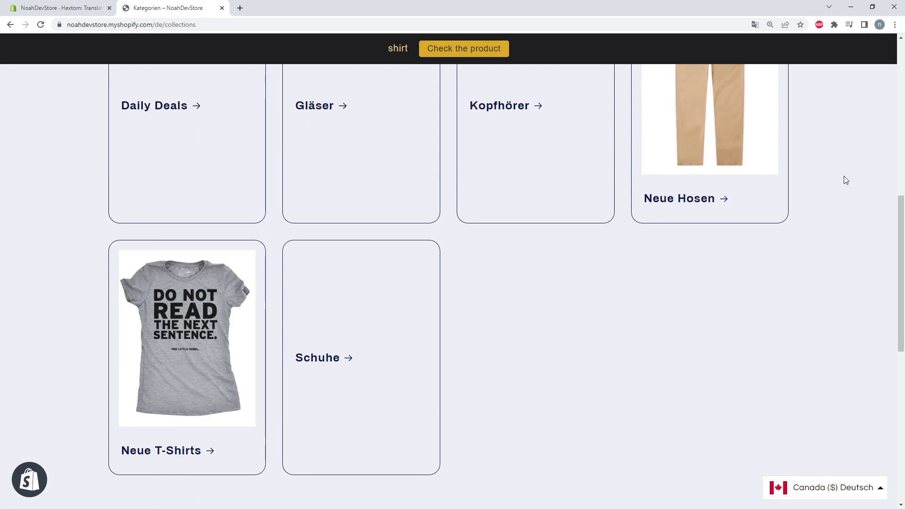
mouse_move(182, 113)
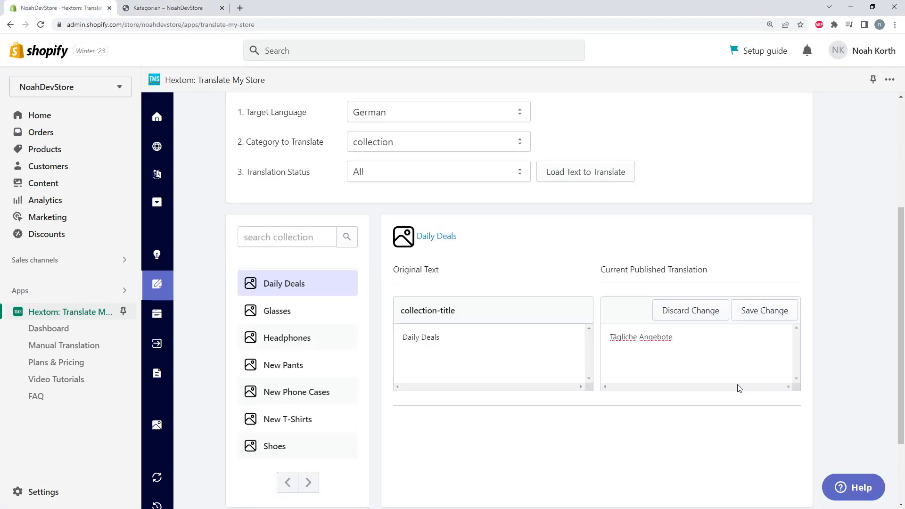
left_click(764, 310)
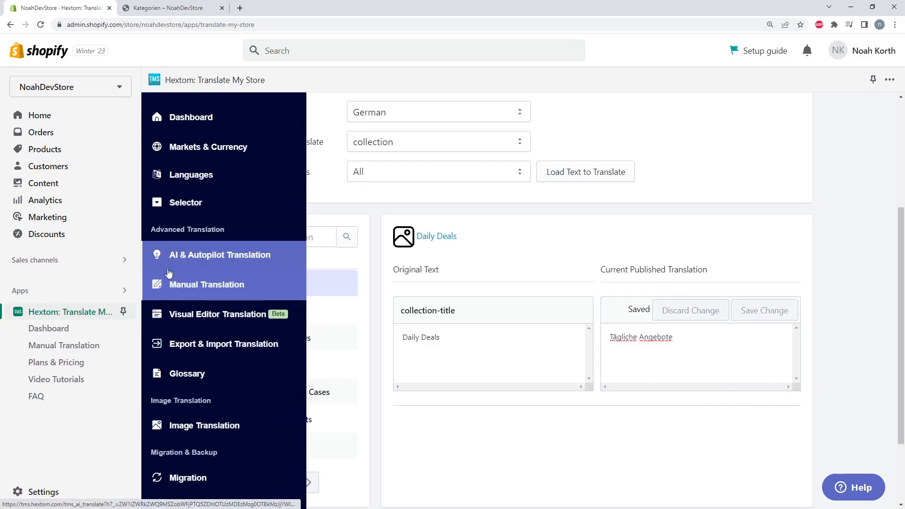
Check the newest manual task details showing Daily Deals → Tägliche Angebote succeeded, then return to the storefront.
scroll("down", 3)
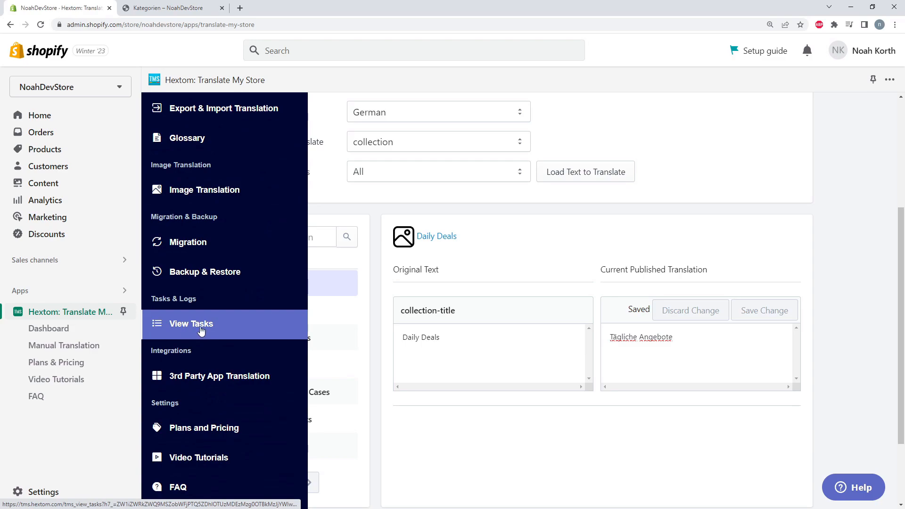
left_click(192, 323)
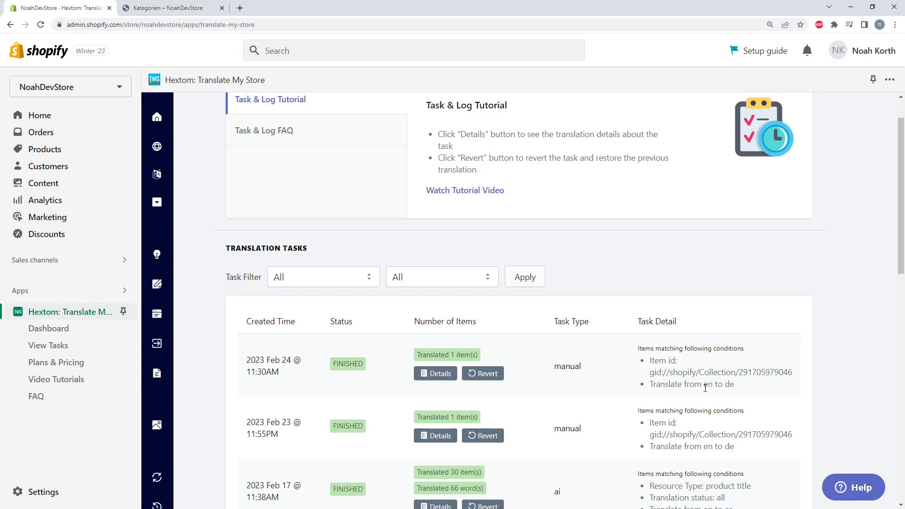
left_click(434, 374)
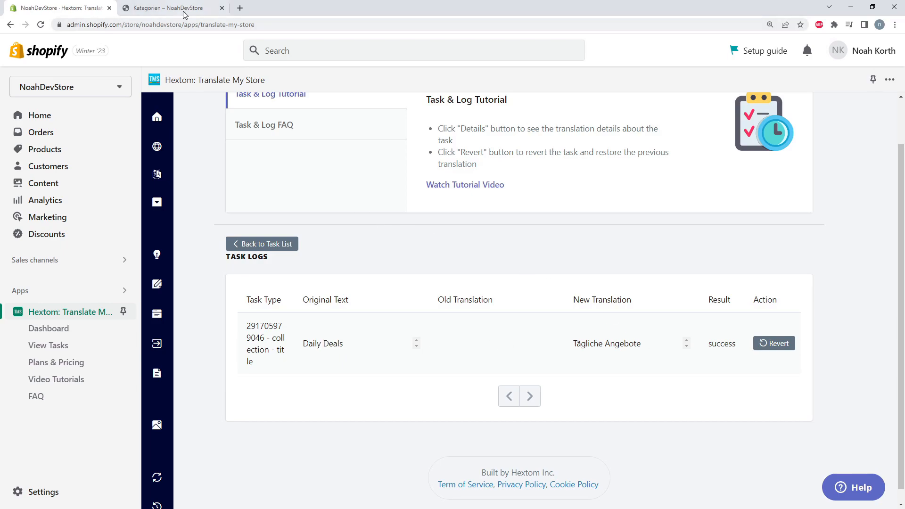
left_click(168, 7)
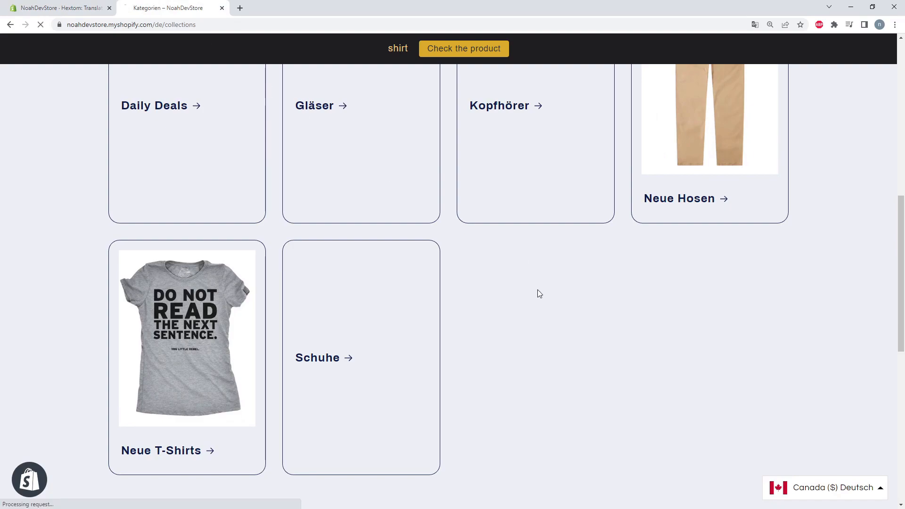
Scroll the German collections page to the Tägliche Angebote collection card.
scroll("down", 3)
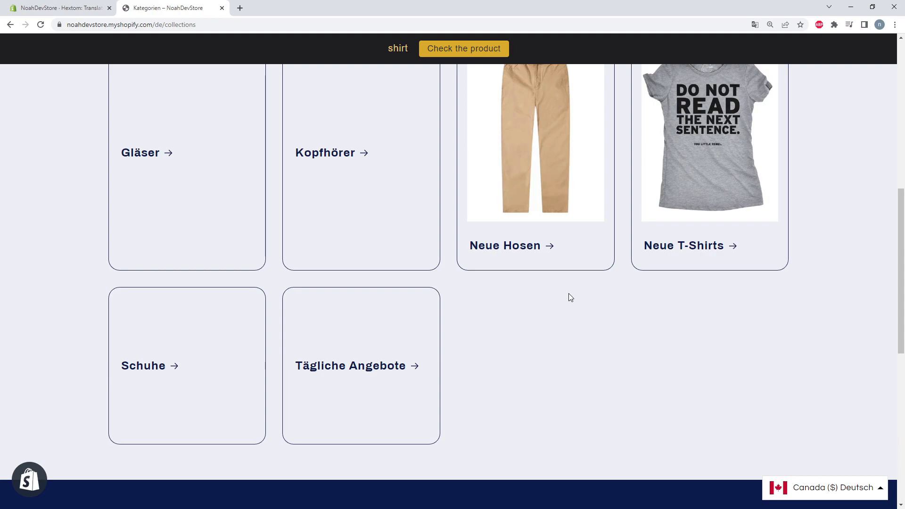
mouse_move(508, 295)
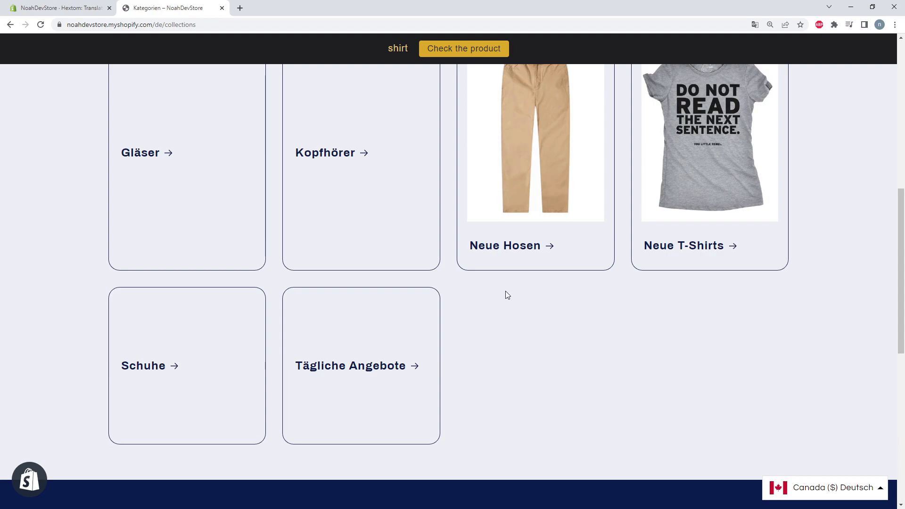